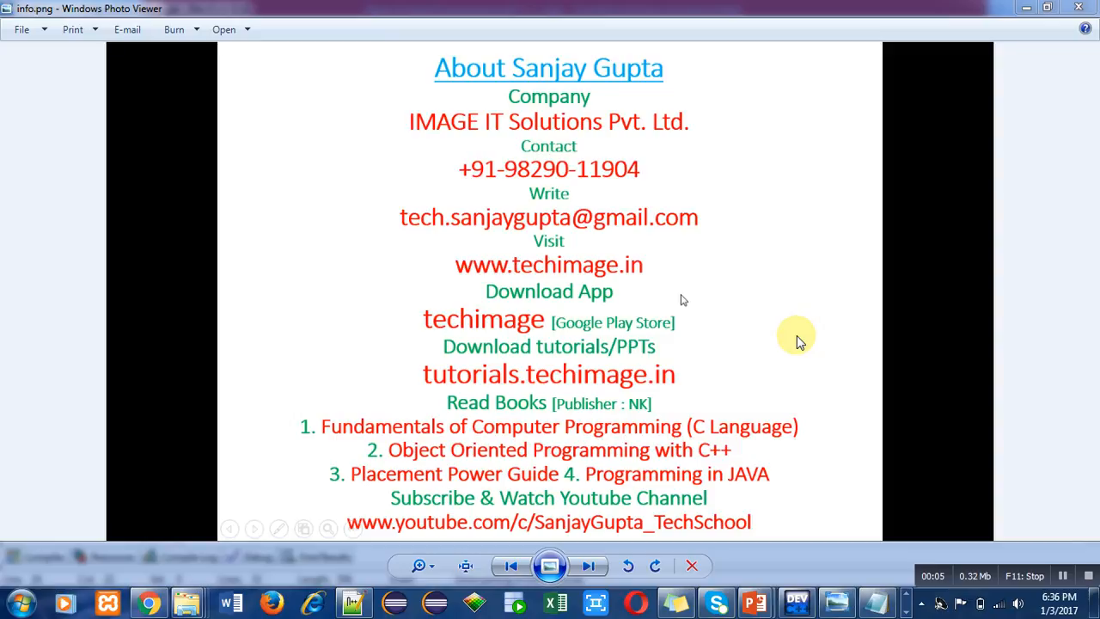
{"action": "mouse_move", "coordinate": [773, 310]}
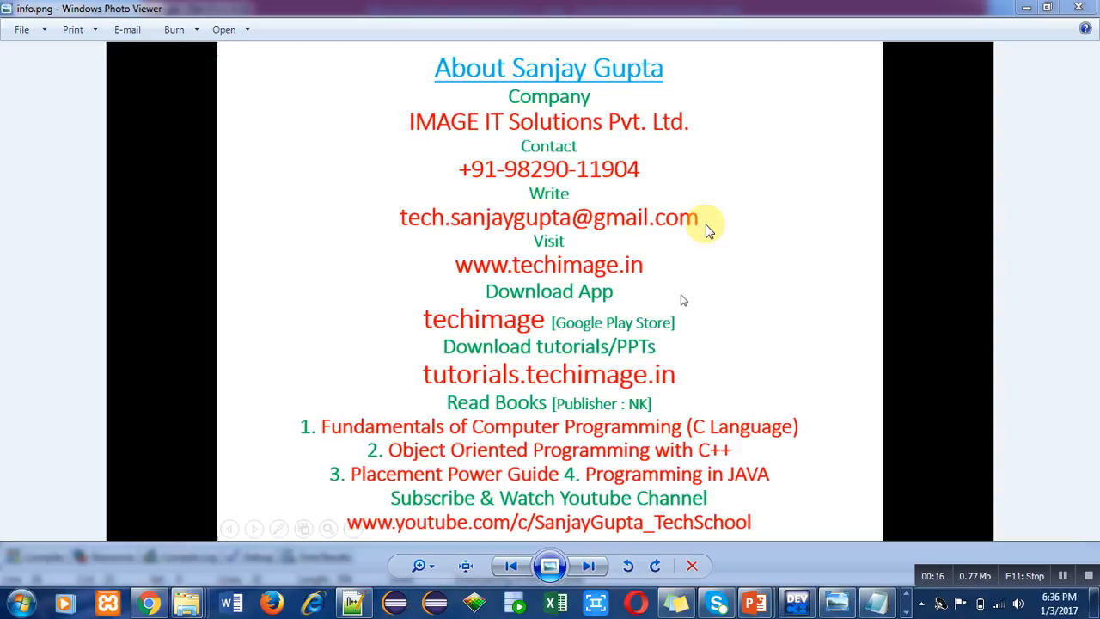
{"action": "mouse_move", "coordinate": [656, 266]}
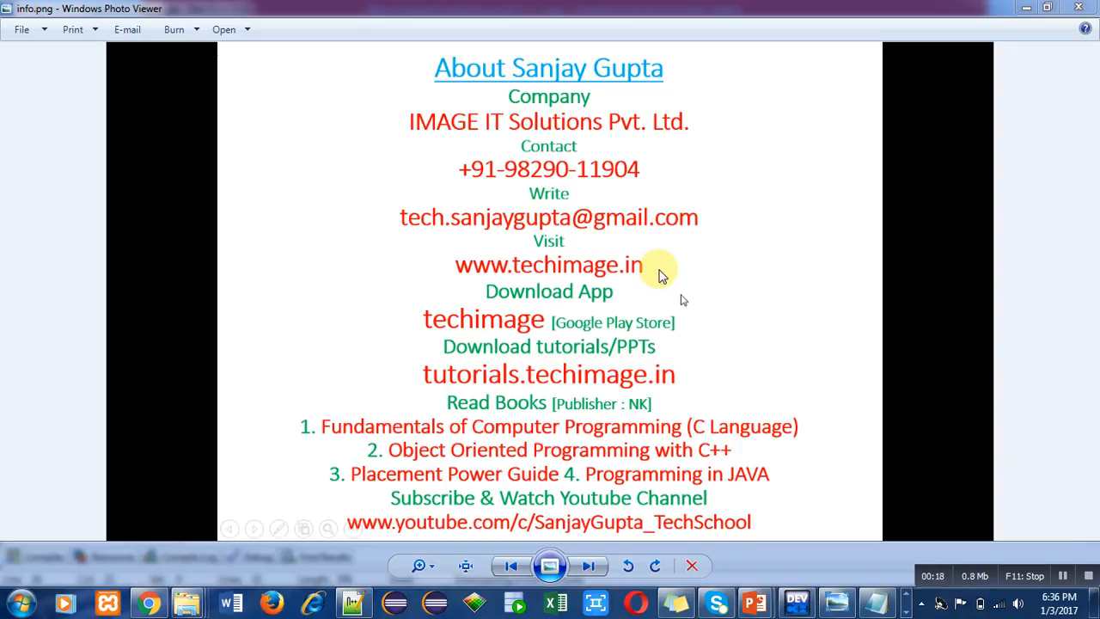
{"action": "mouse_move", "coordinate": [567, 342]}
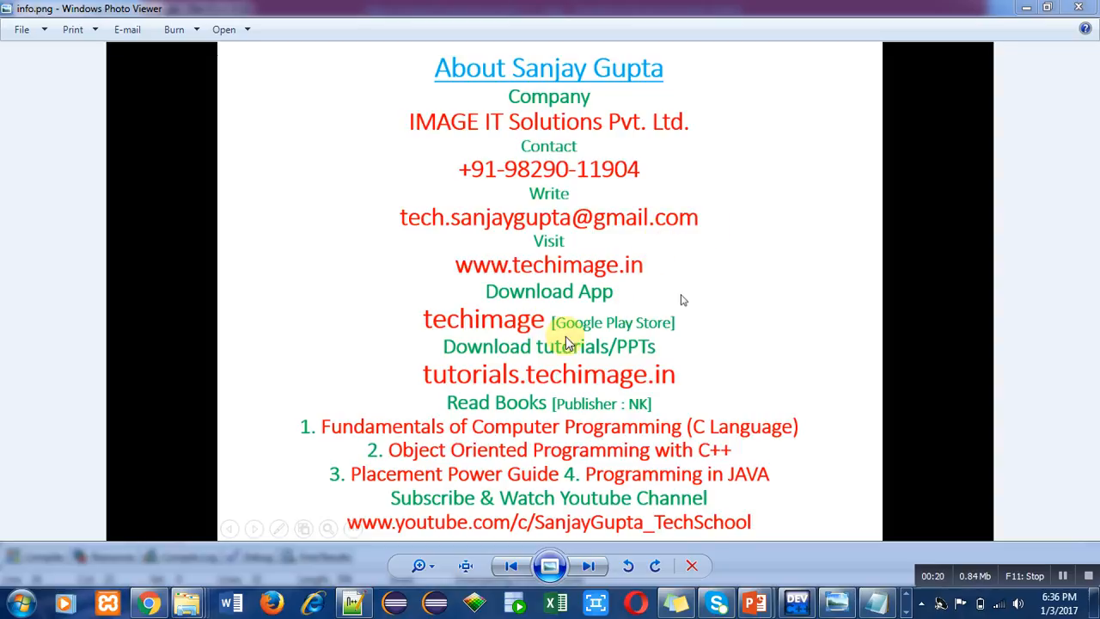
{"action": "mouse_move", "coordinate": [687, 342]}
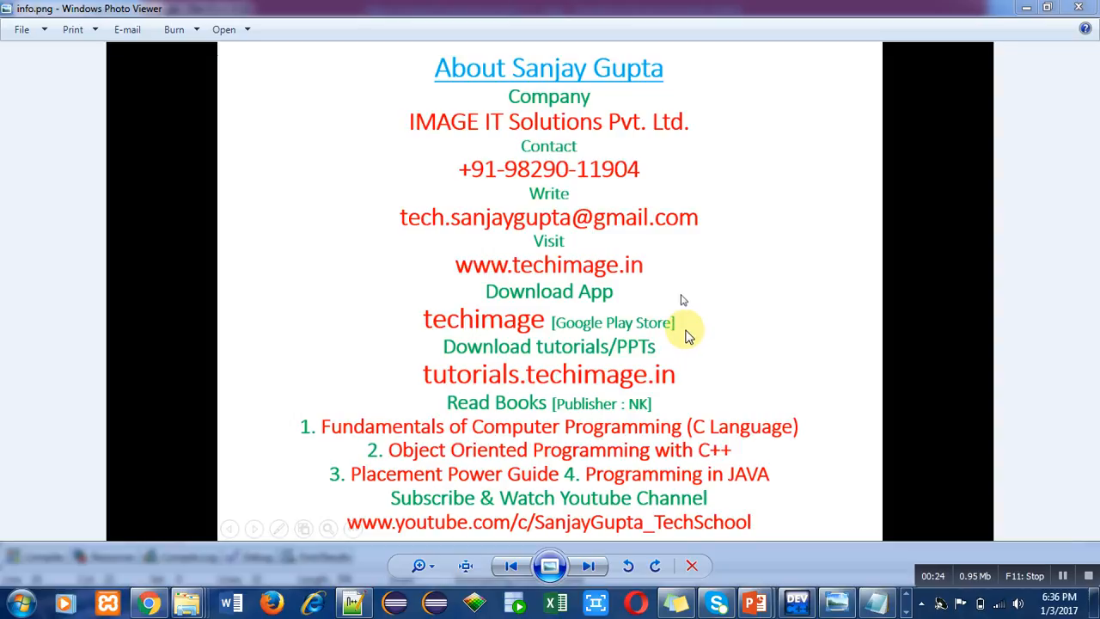
{"action": "mouse_move", "coordinate": [674, 361]}
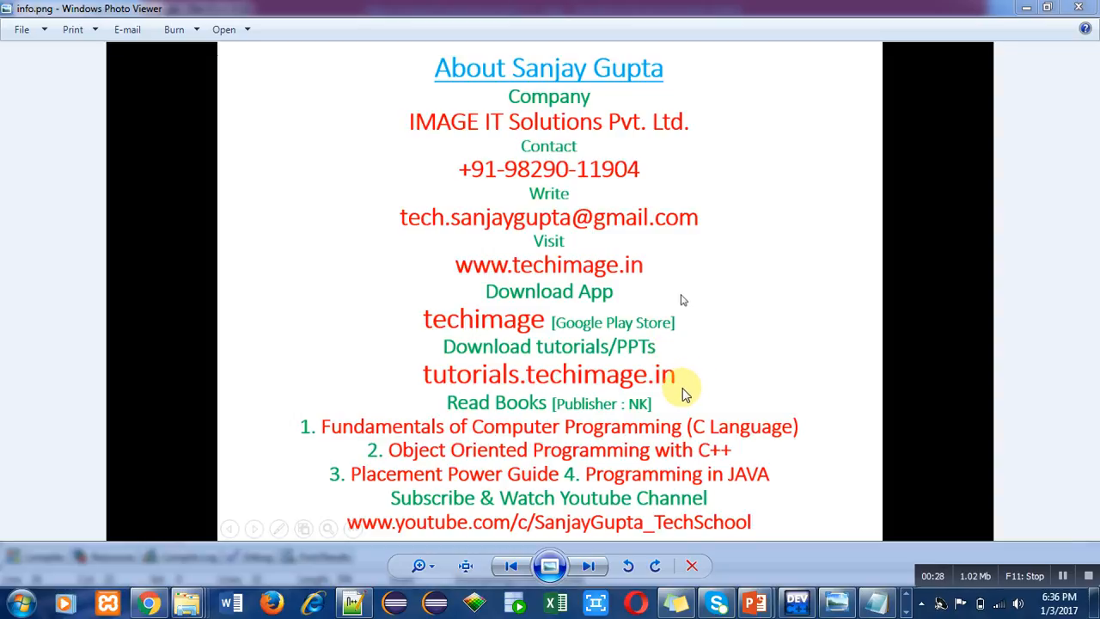
{"action": "mouse_move", "coordinate": [729, 426]}
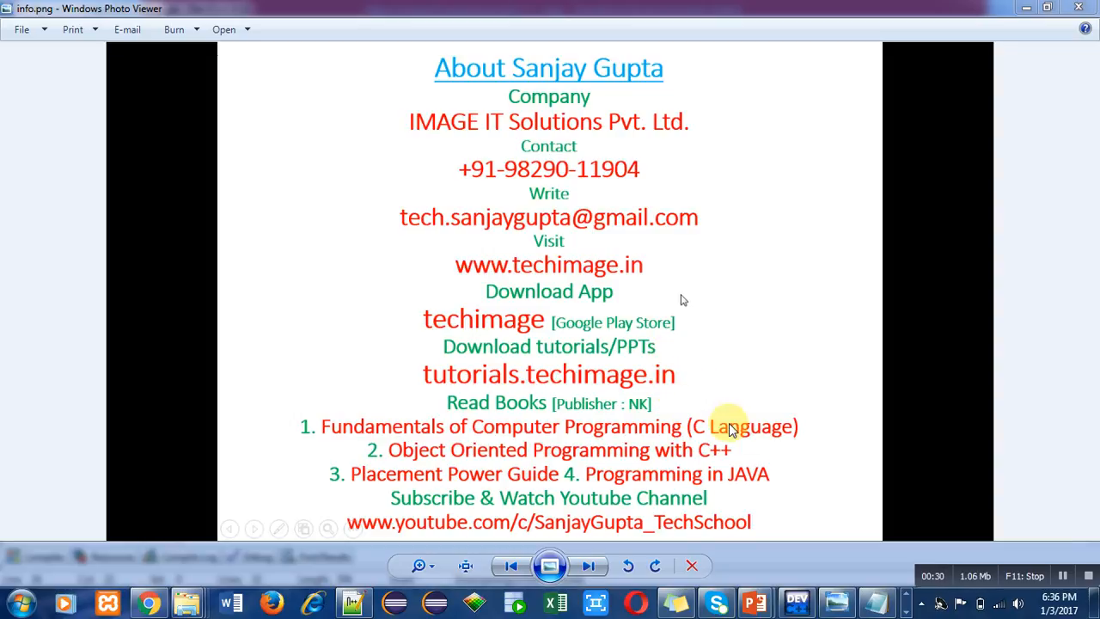
{"action": "mouse_move", "coordinate": [742, 499]}
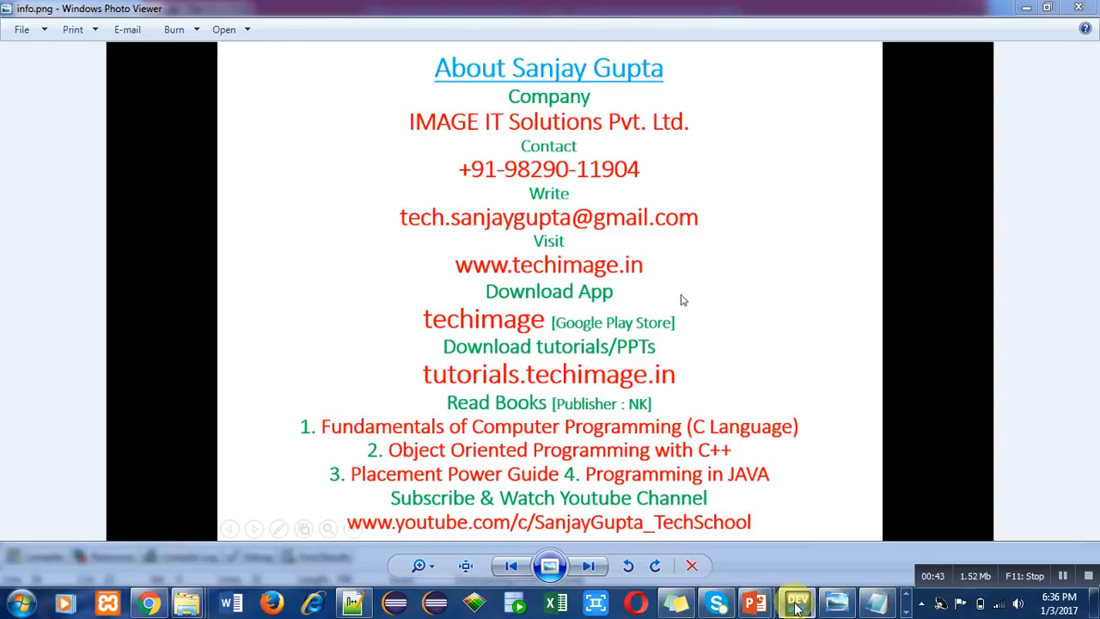
- Review the Complex class program in the code editor, moving through its lines
{"action": "left_click", "coordinate": [794, 602]}
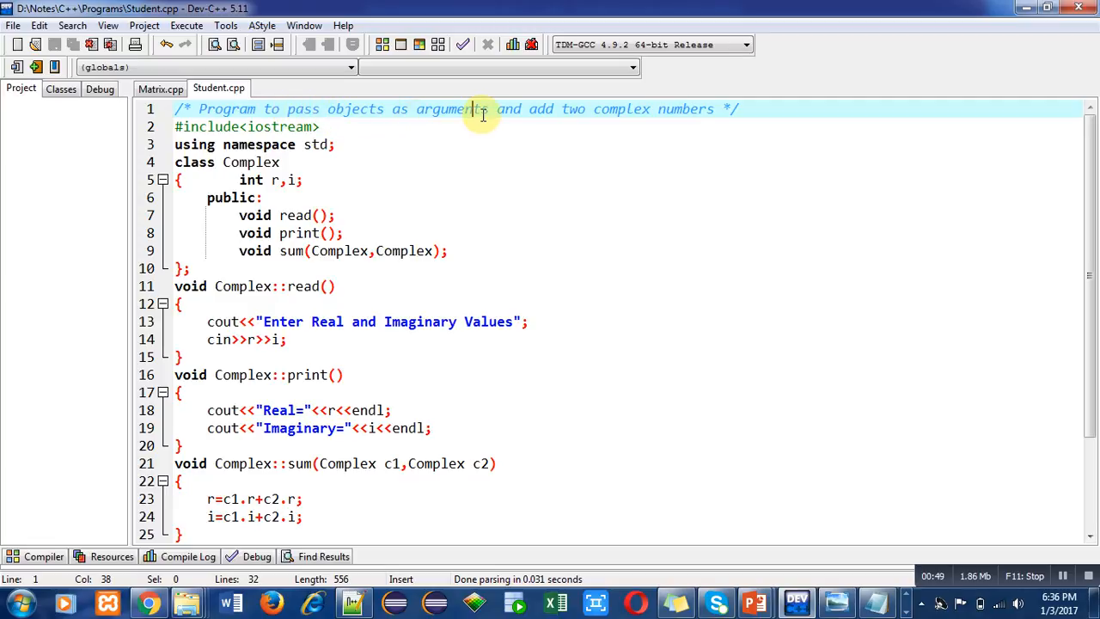
{"action": "mouse_move", "coordinate": [566, 114]}
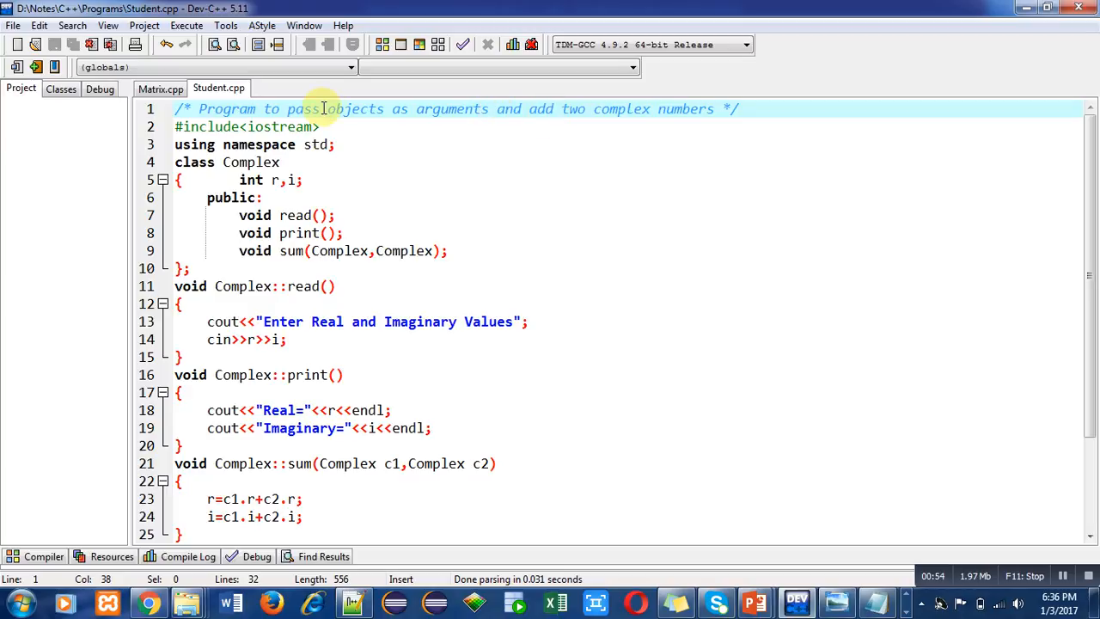
{"action": "mouse_move", "coordinate": [456, 110]}
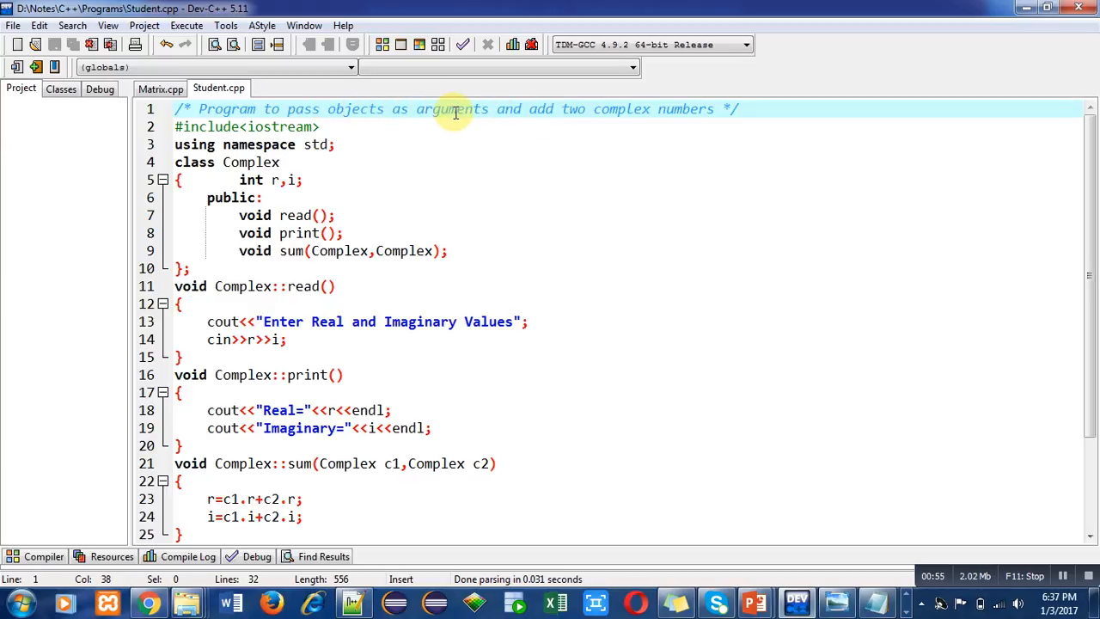
{"action": "mouse_move", "coordinate": [610, 117]}
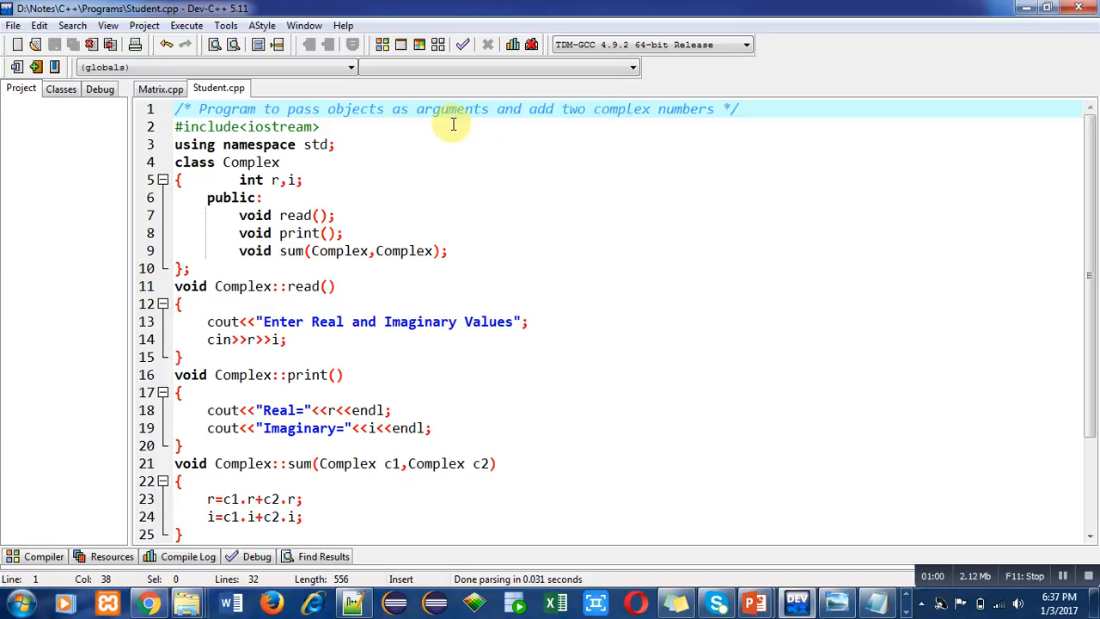
{"action": "left_click", "coordinate": [323, 127]}
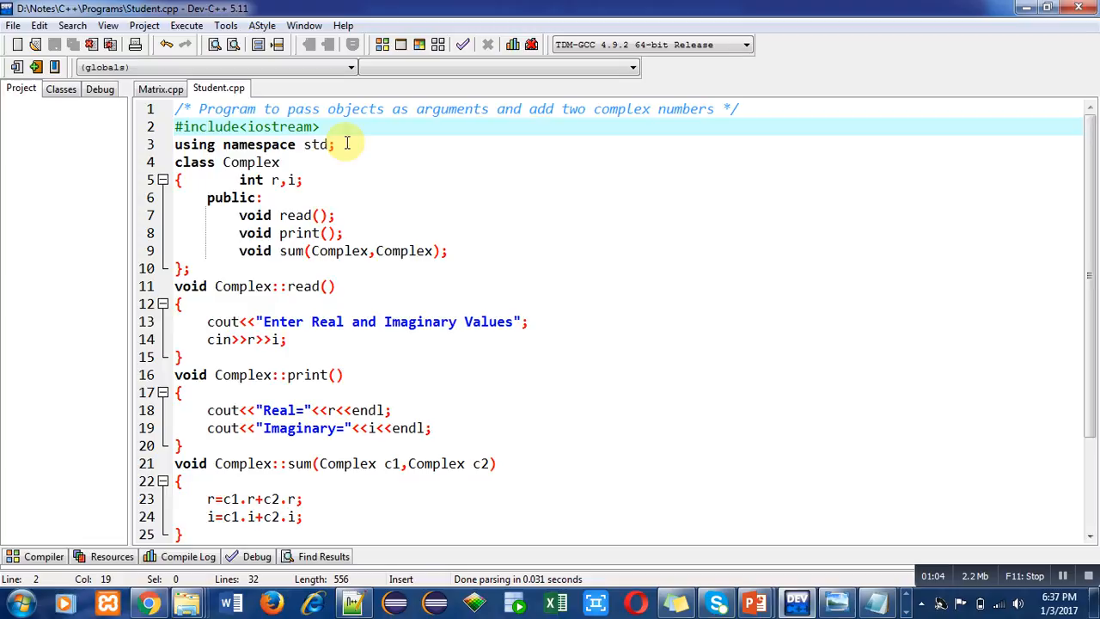
{"action": "left_click", "coordinate": [337, 145]}
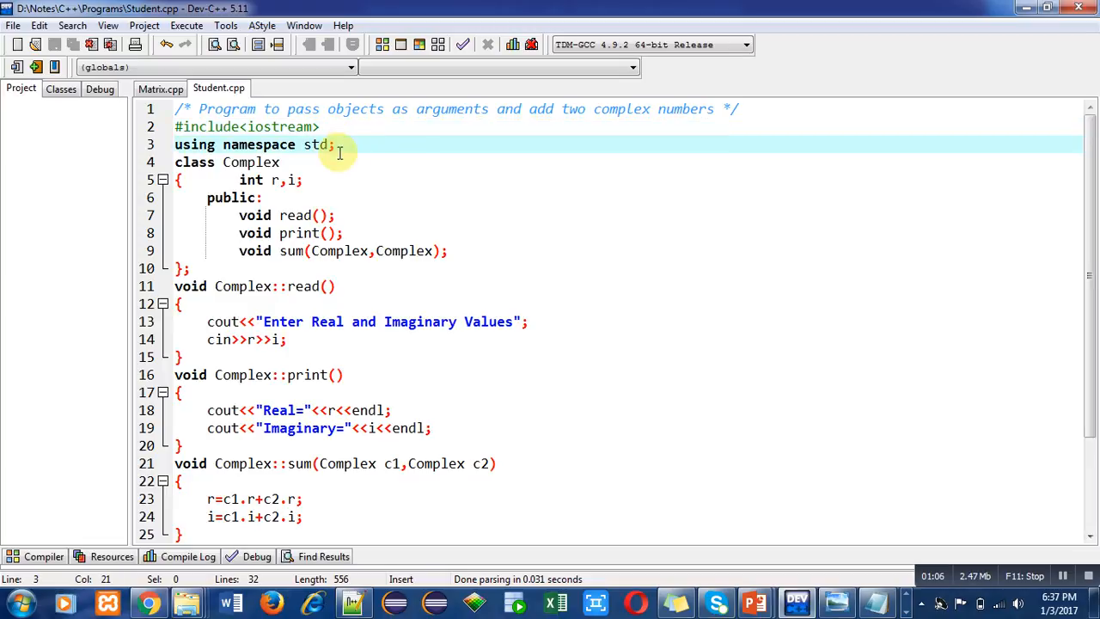
{"action": "left_click", "coordinate": [278, 161]}
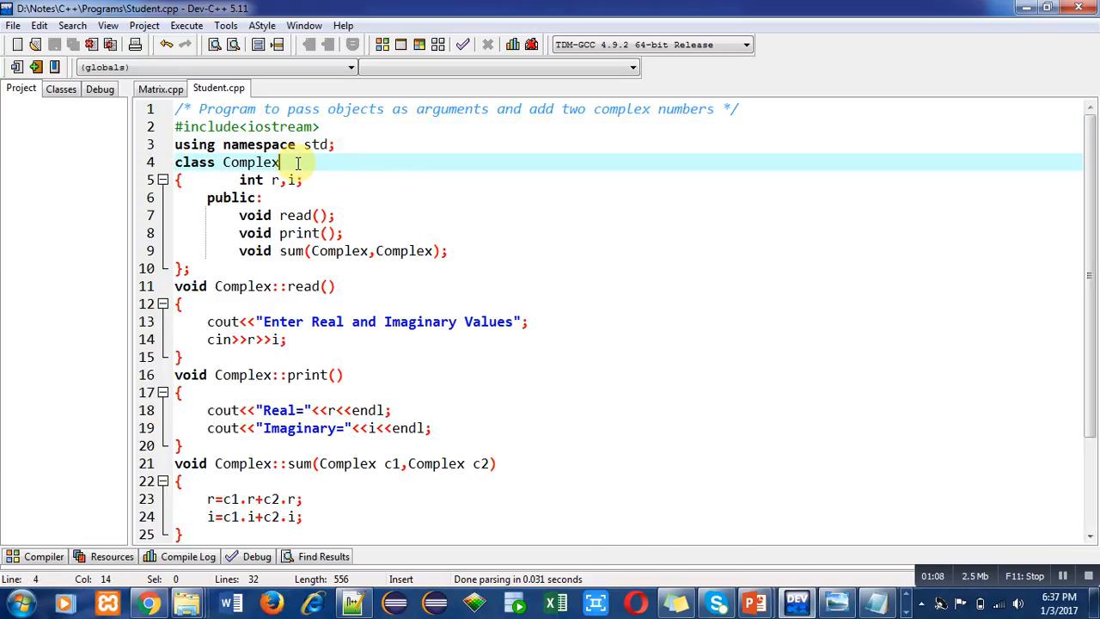
{"action": "left_click", "coordinate": [295, 180]}
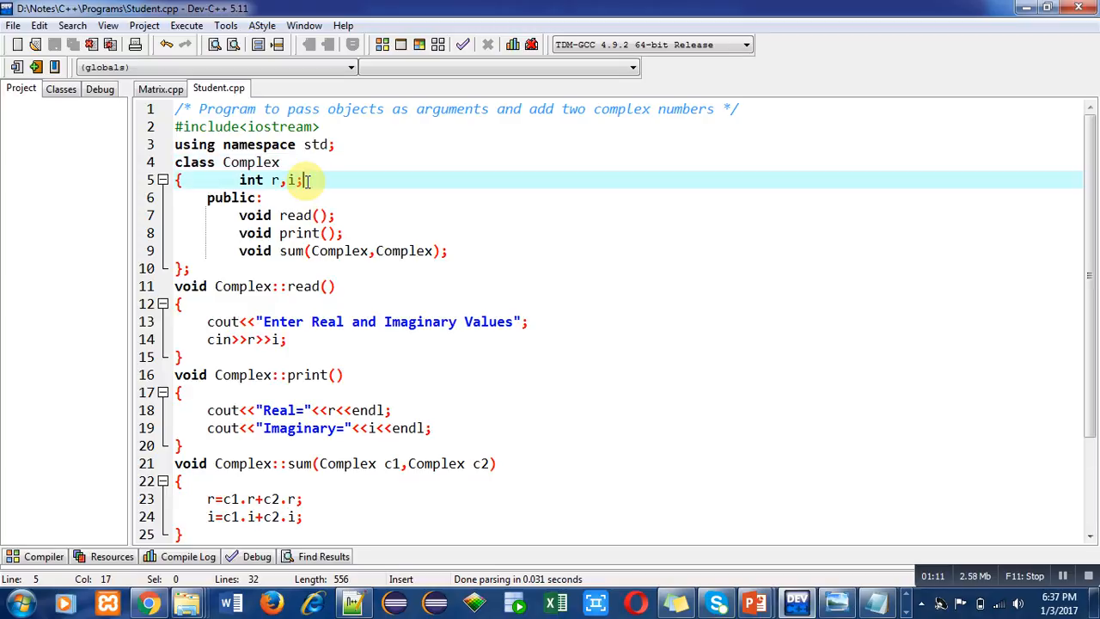
{"action": "left_click", "coordinate": [261, 198]}
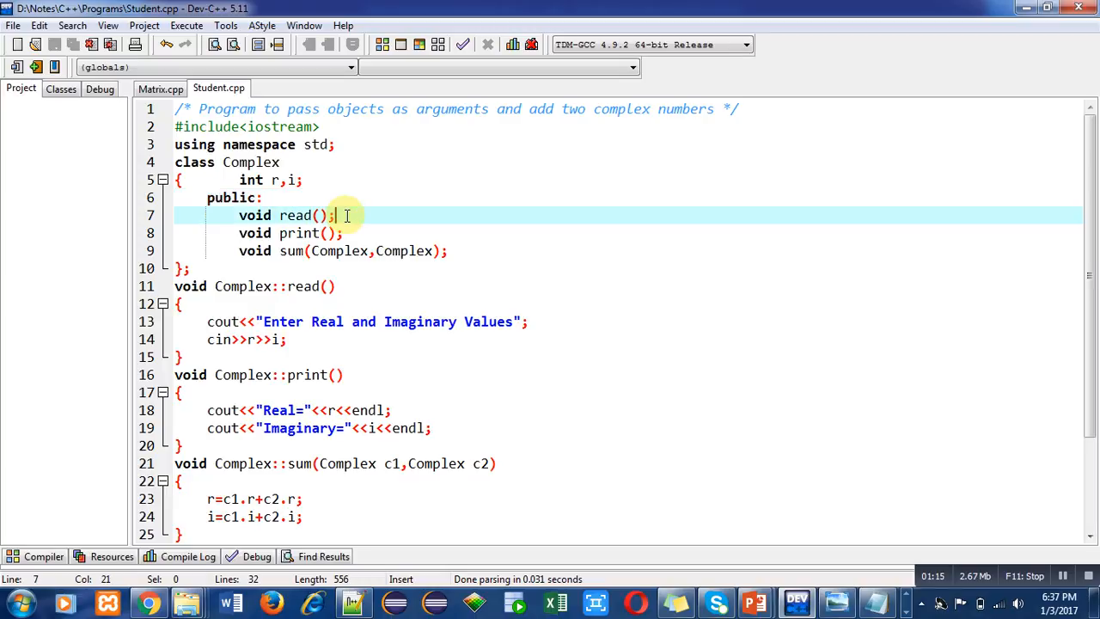
{"action": "left_click", "coordinate": [344, 233]}
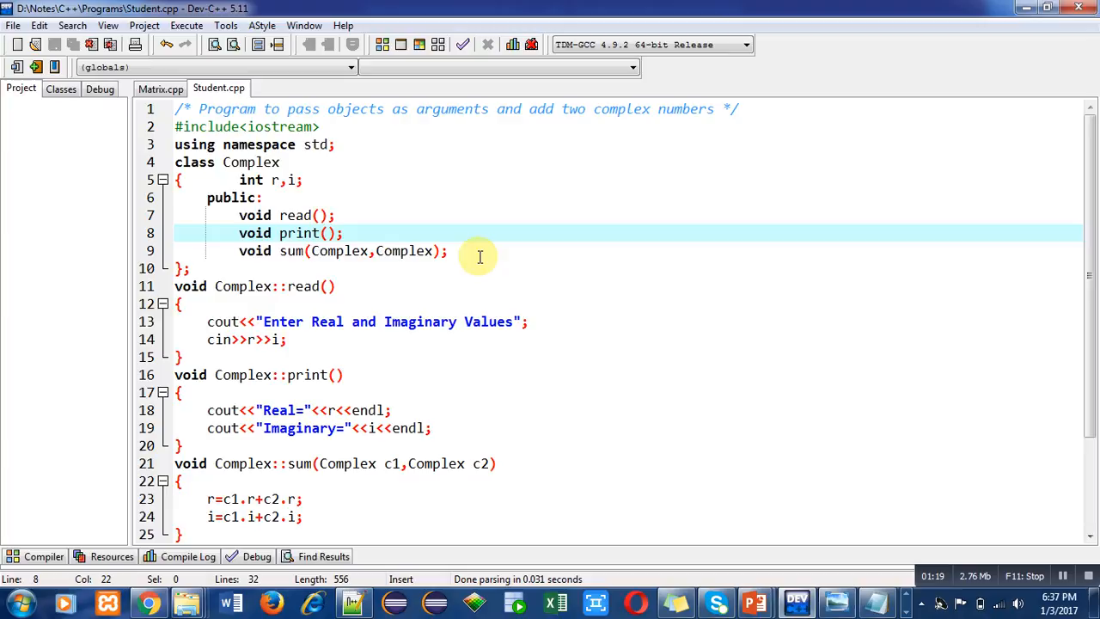
{"action": "left_click", "coordinate": [447, 251]}
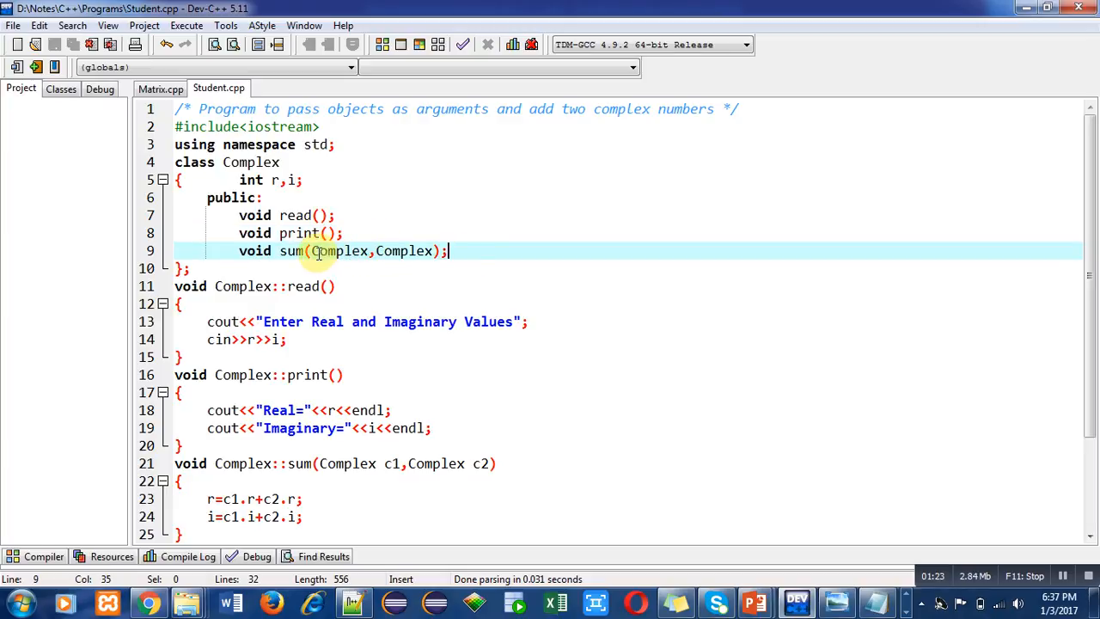
{"action": "mouse_move", "coordinate": [404, 251]}
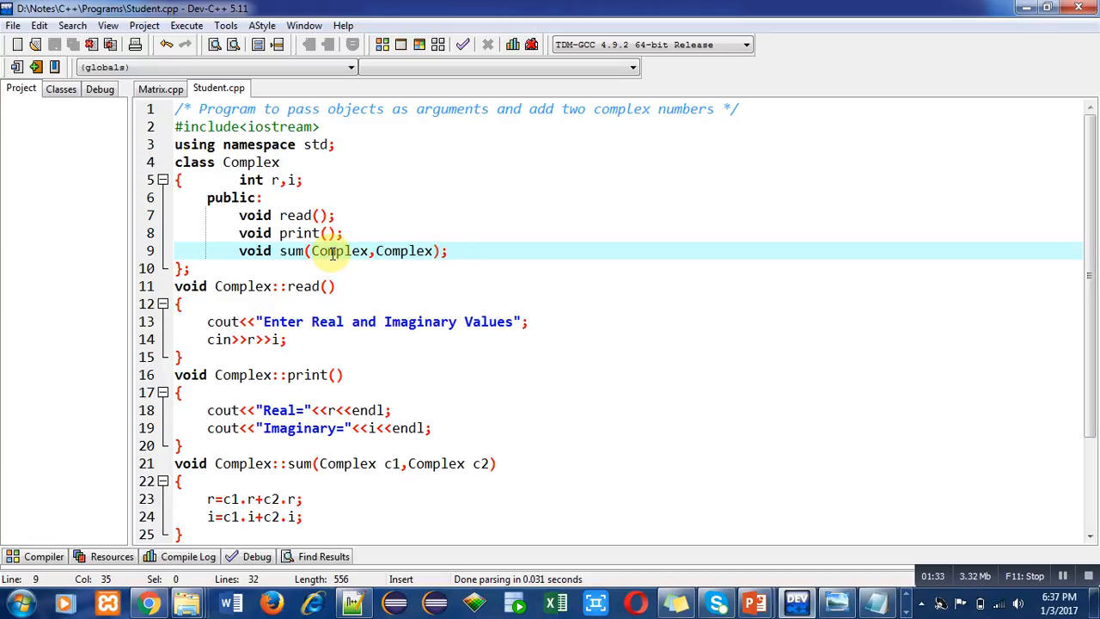
{"action": "mouse_move", "coordinate": [440, 252]}
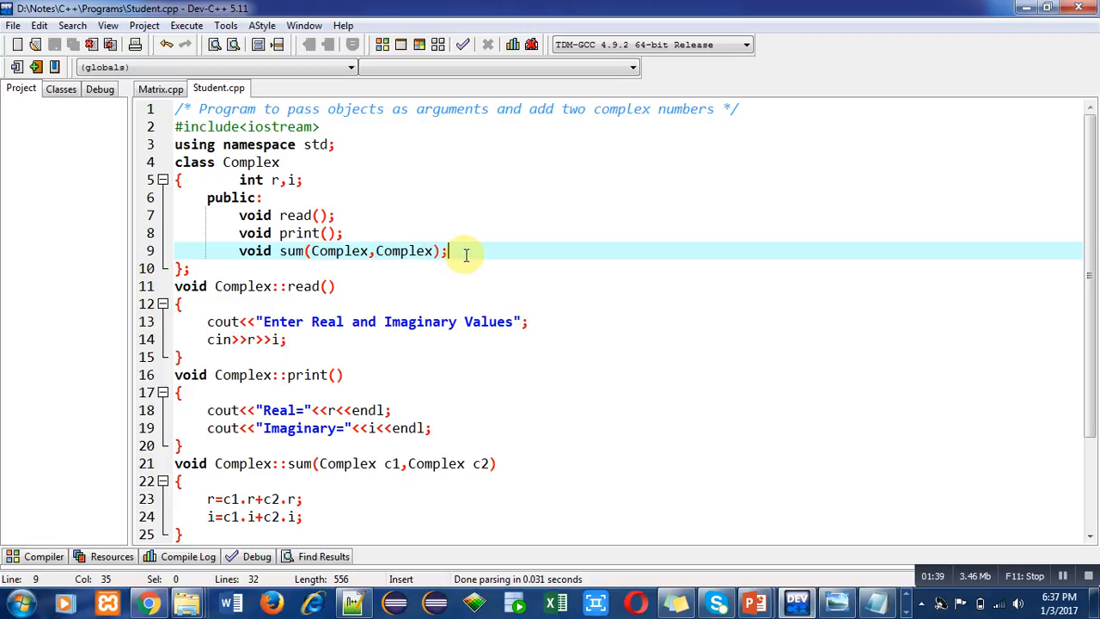
{"action": "mouse_move", "coordinate": [426, 251]}
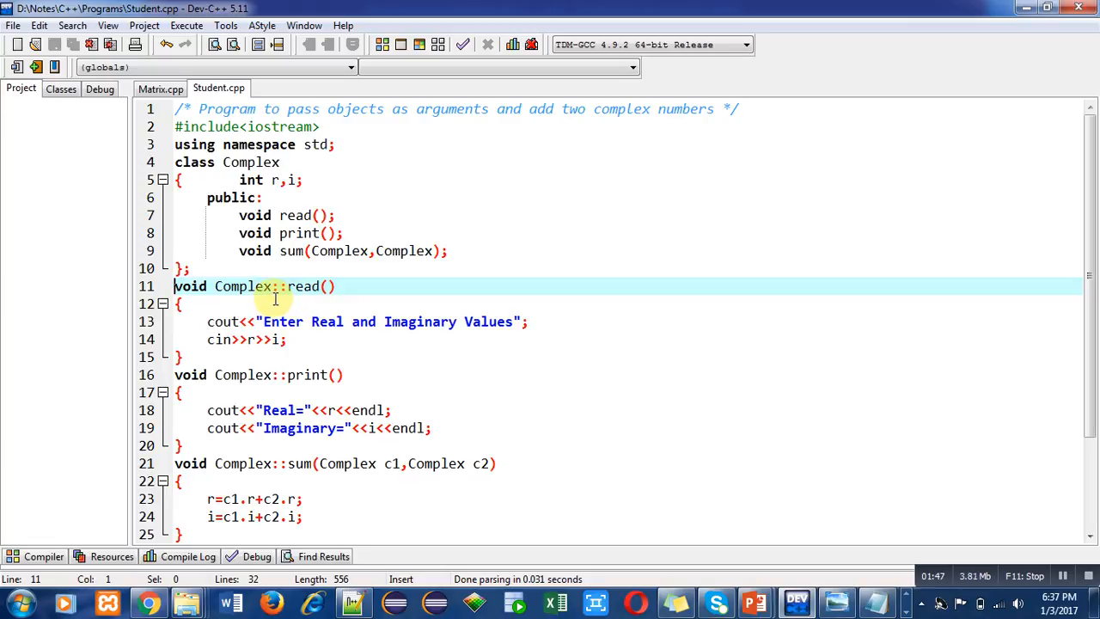
{"action": "mouse_move", "coordinate": [224, 321]}
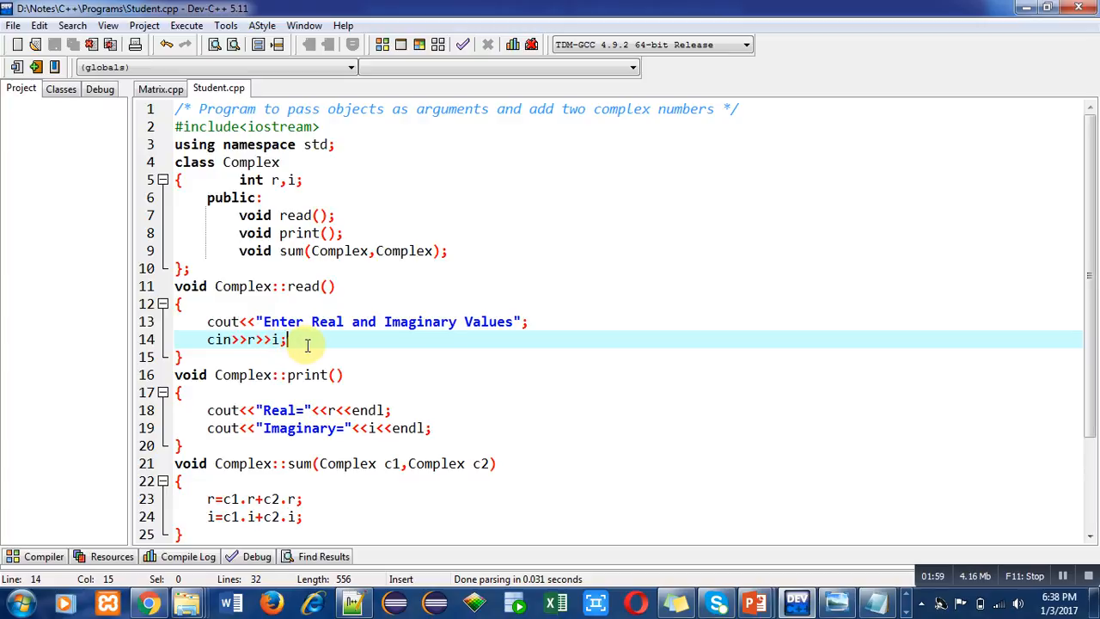
{"action": "left_click", "coordinate": [181, 392]}
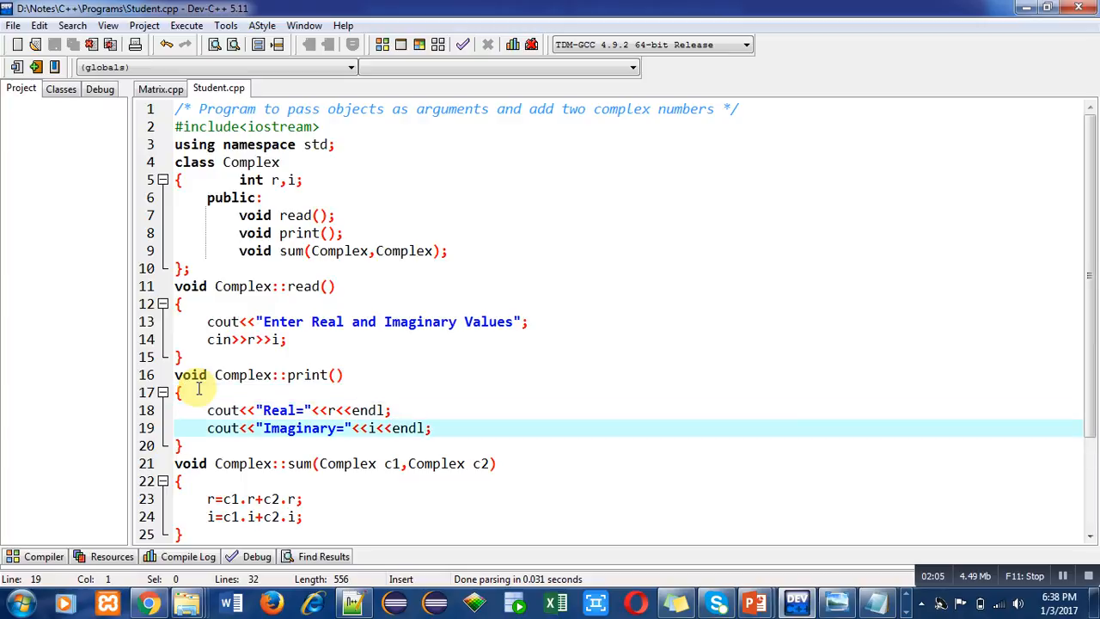
{"action": "scroll", "scroll_direction": "down", "scroll_amount": 3}
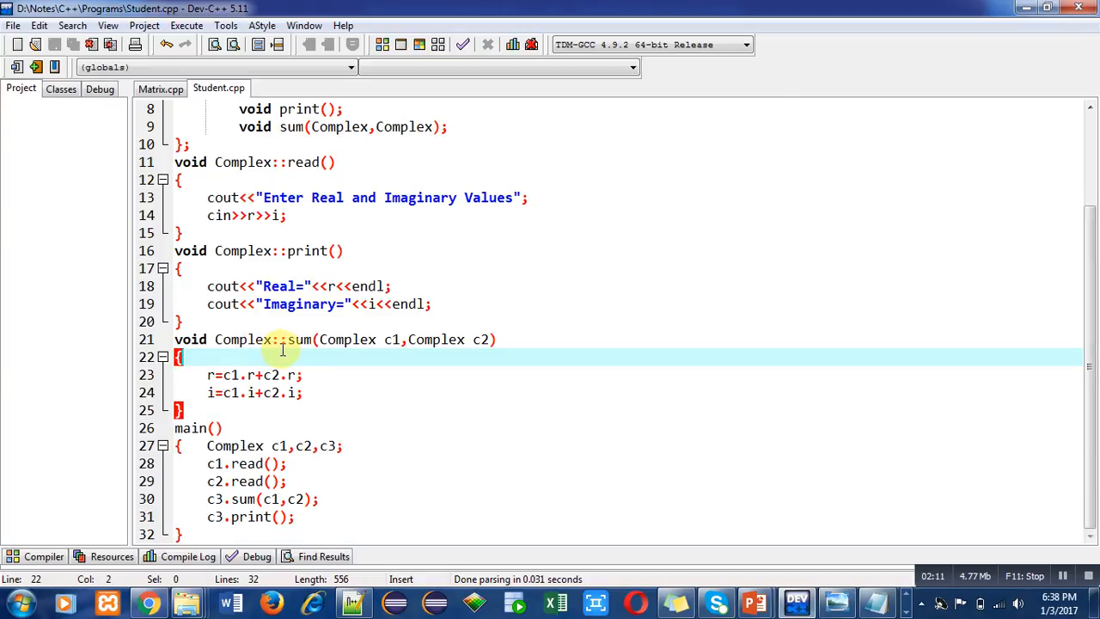
{"action": "mouse_move", "coordinate": [385, 351]}
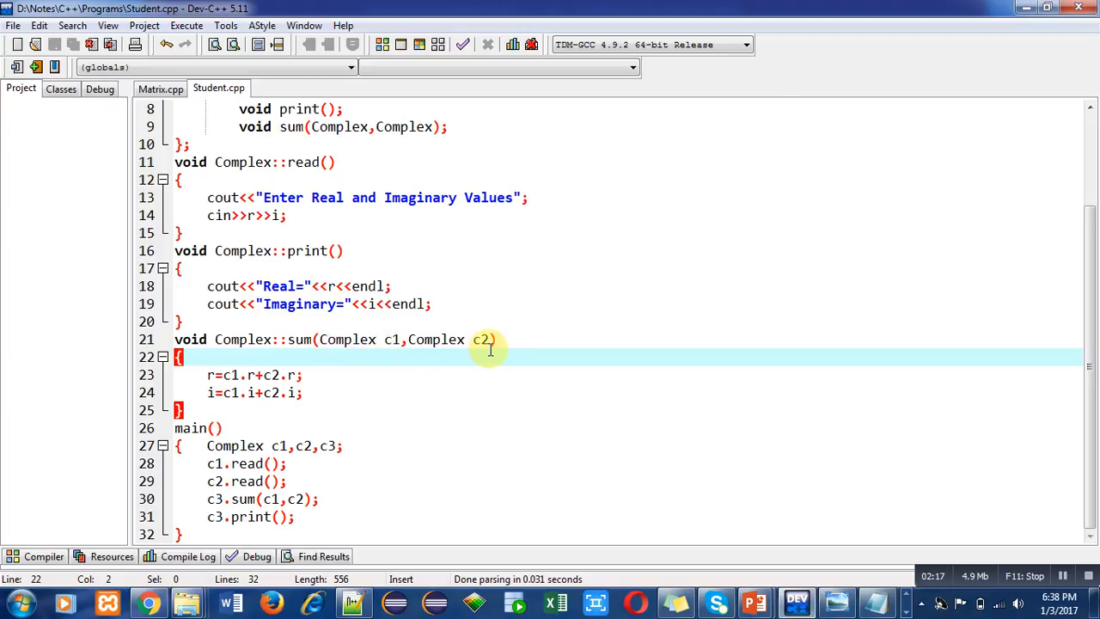
{"action": "mouse_move", "coordinate": [438, 352]}
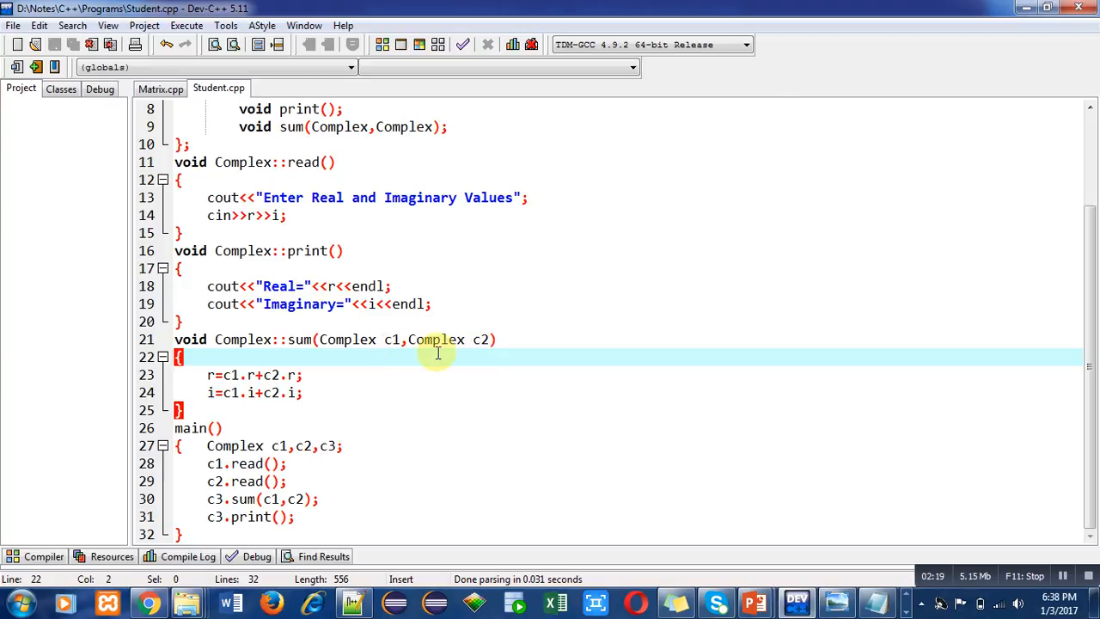
{"action": "mouse_move", "coordinate": [471, 354]}
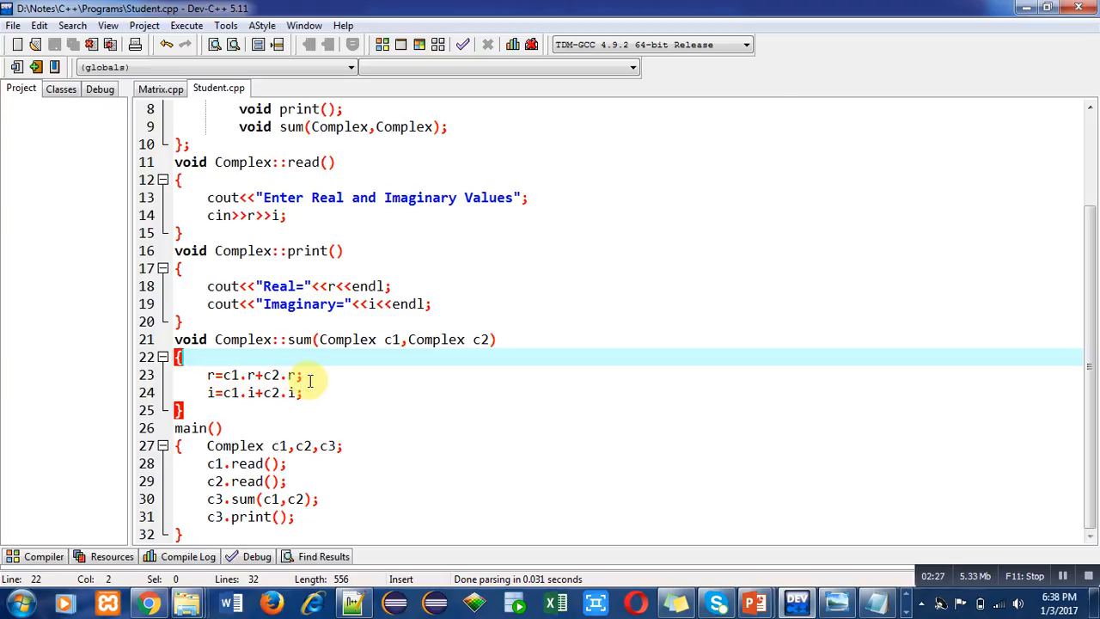
{"action": "mouse_move", "coordinate": [313, 399]}
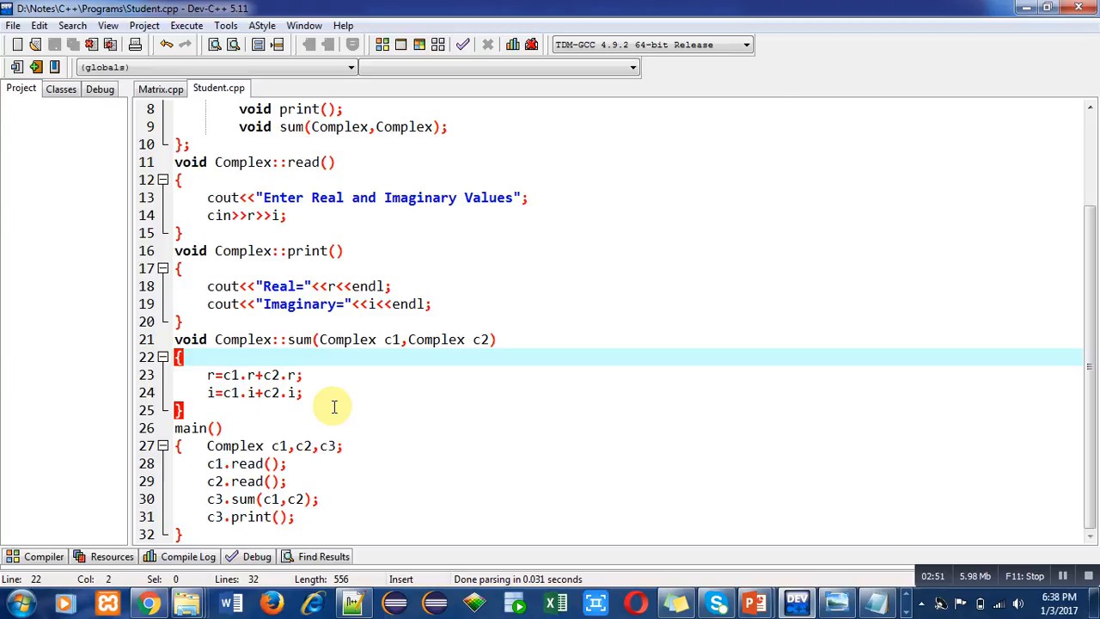
{"action": "mouse_move", "coordinate": [347, 482]}
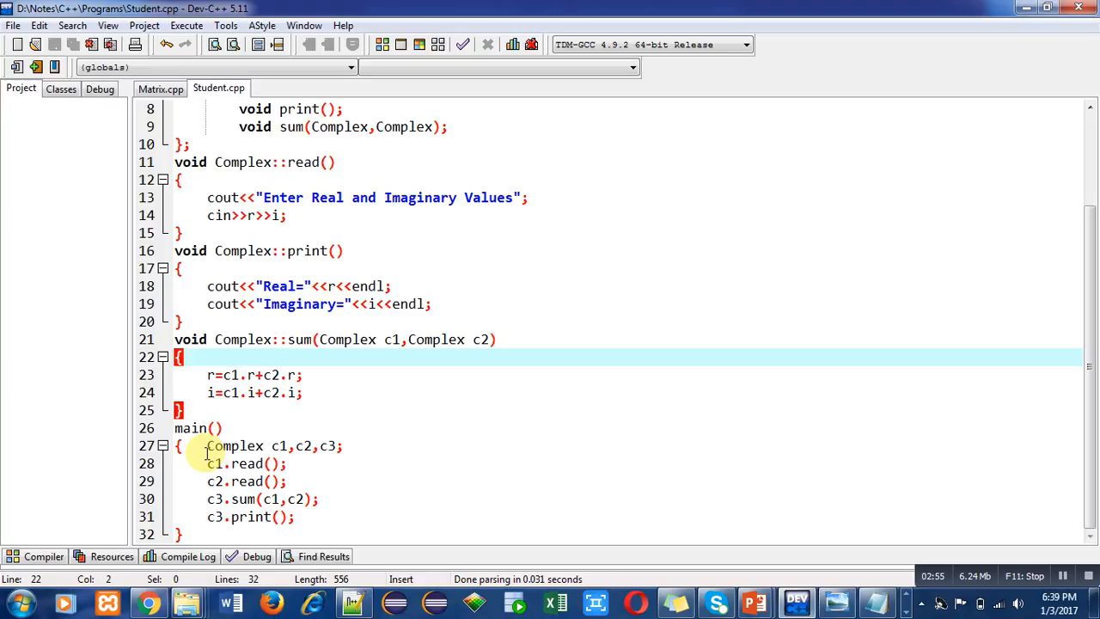
{"action": "left_click", "coordinate": [212, 498]}
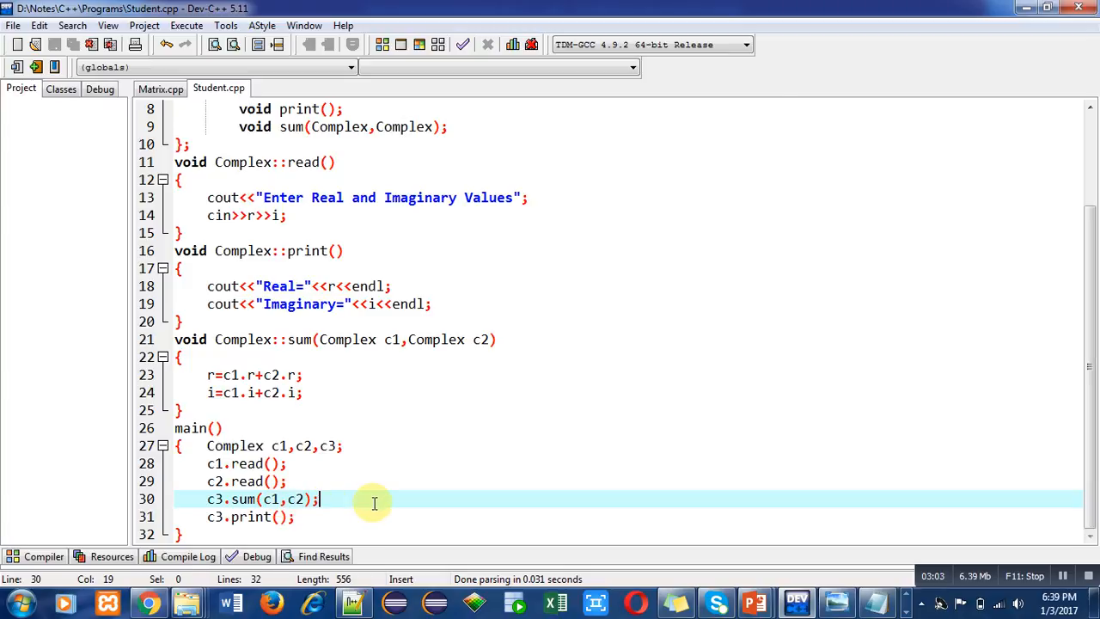
{"action": "mouse_move", "coordinate": [217, 499]}
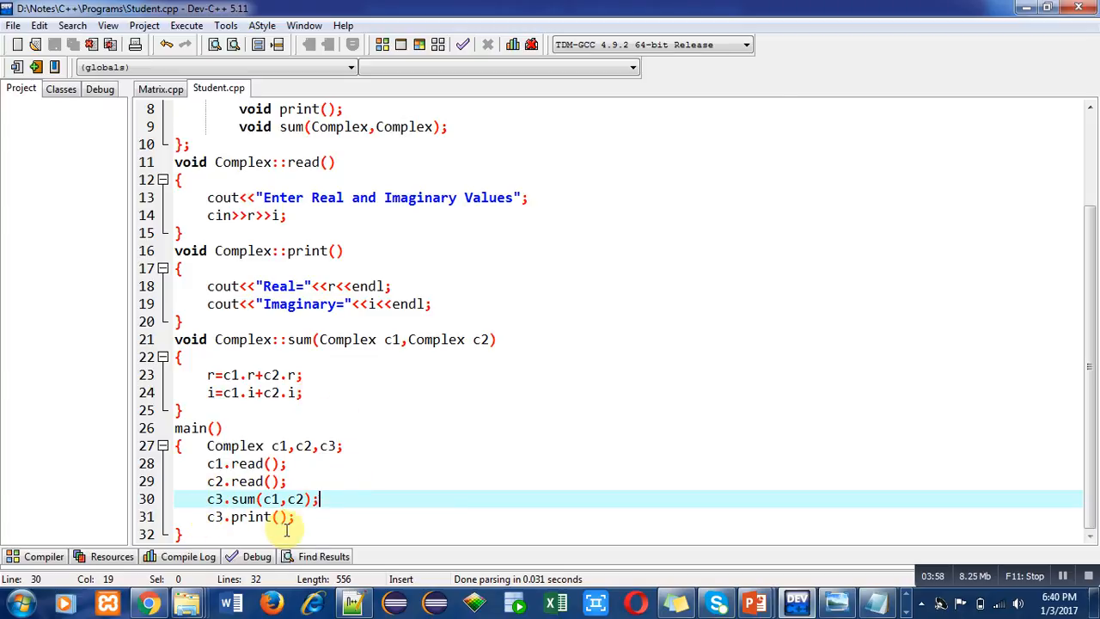
{"action": "left_click", "coordinate": [295, 515]}
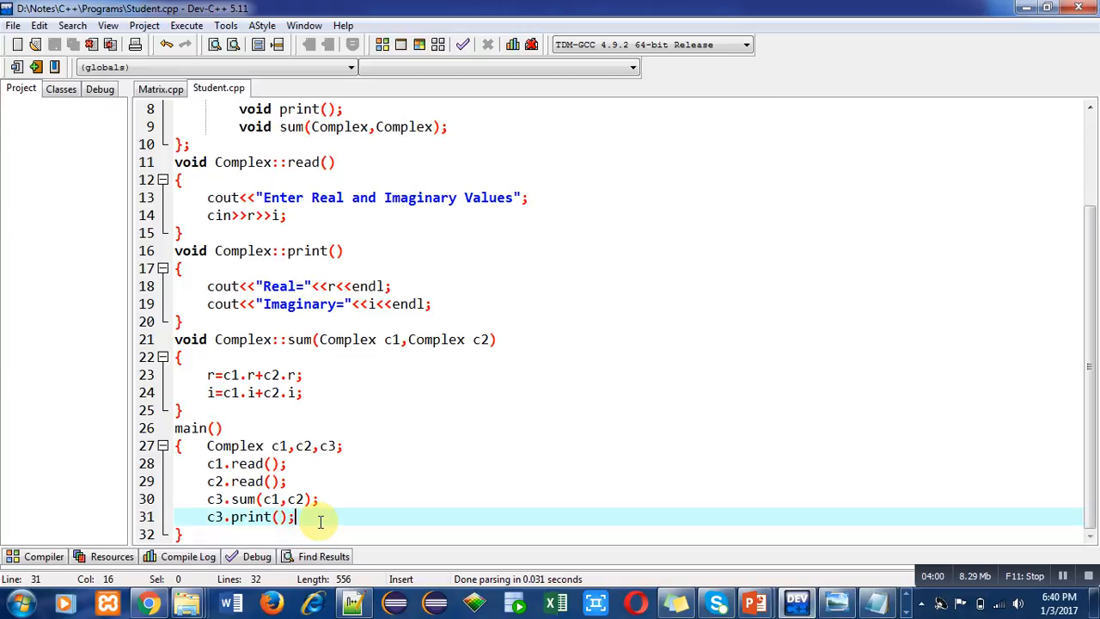
{"action": "mouse_move", "coordinate": [369, 513]}
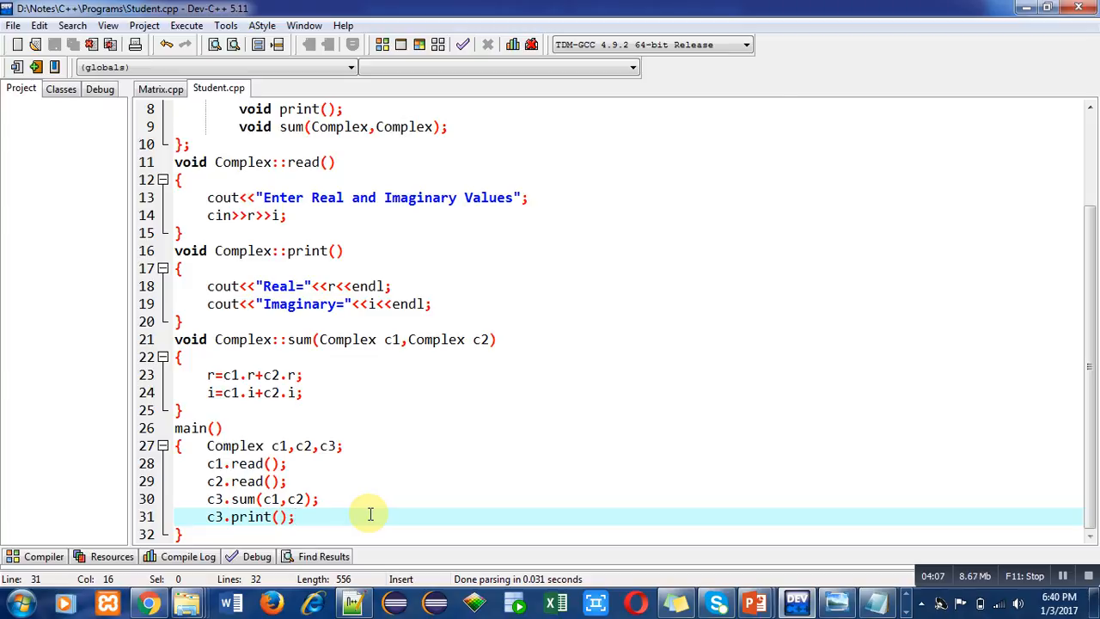
- Compile the program via the Execute menu with 0 errors and 0 warnings, then run it
{"action": "left_click", "coordinate": [185, 26]}
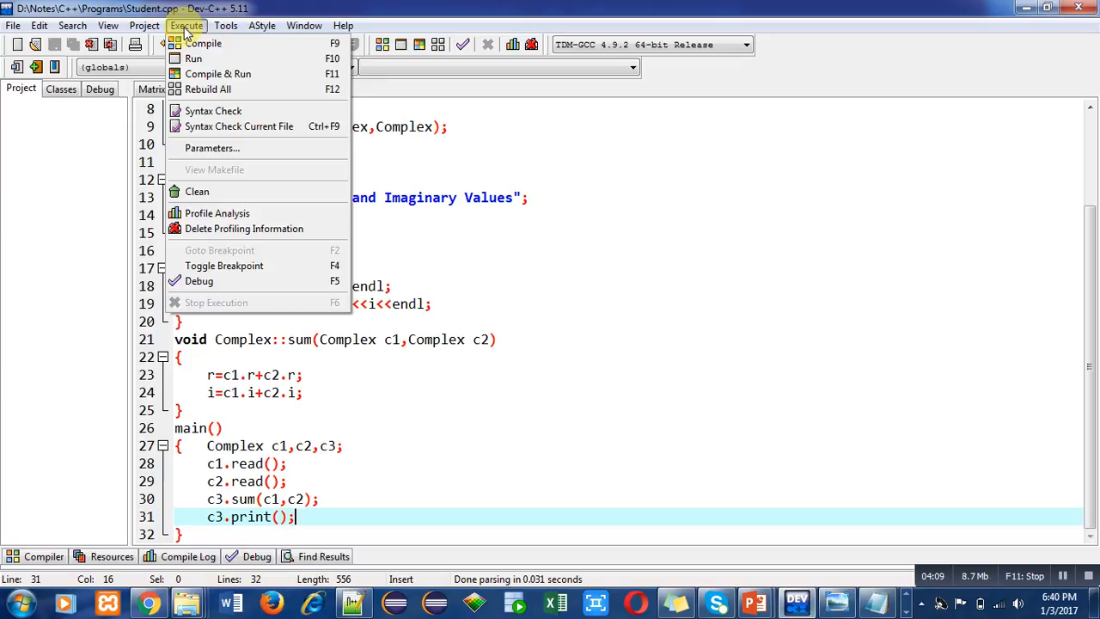
{"action": "left_click", "coordinate": [202, 43]}
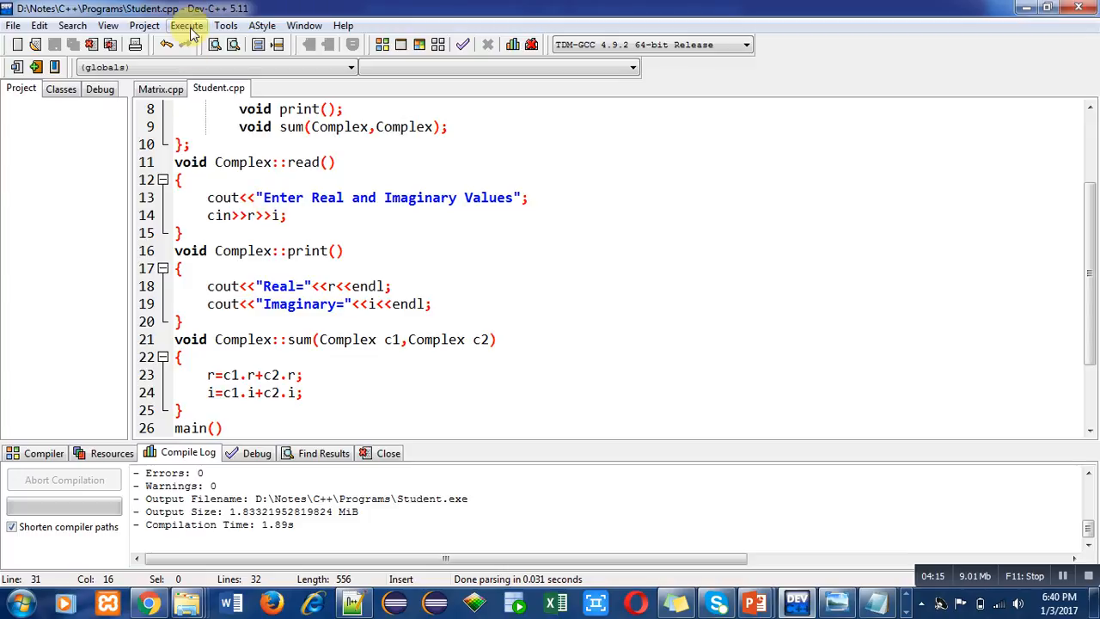
{"action": "left_click", "coordinate": [186, 26]}
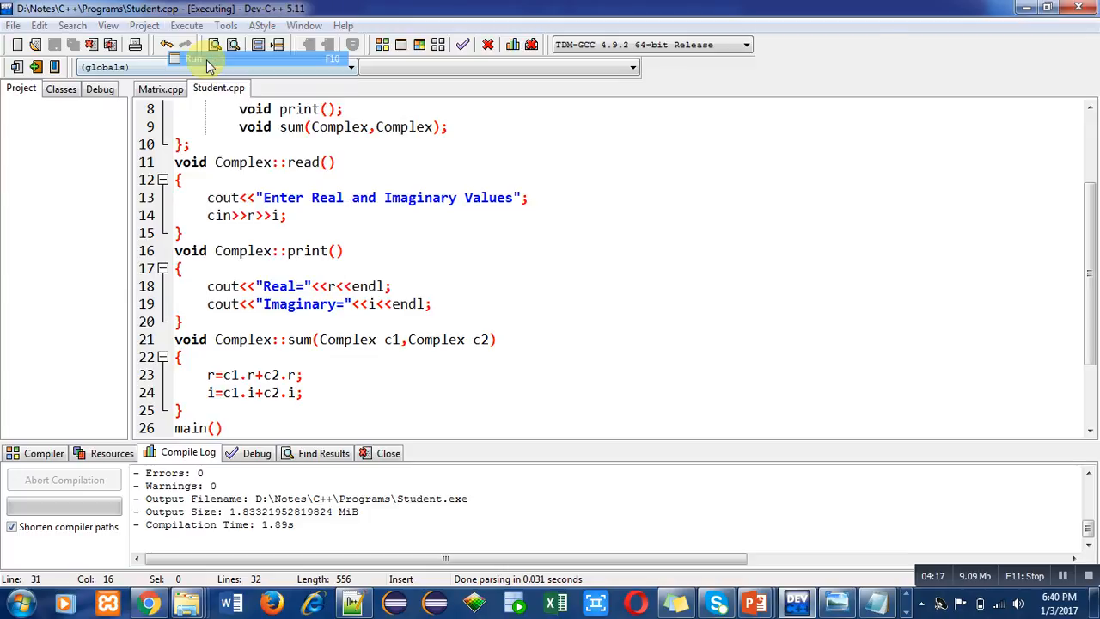
- Enter the two complex numbers' parts (2, 4, 4) so the console prints Real=6 and Imaginary=6
{"action": "left_click", "coordinate": [192, 59]}
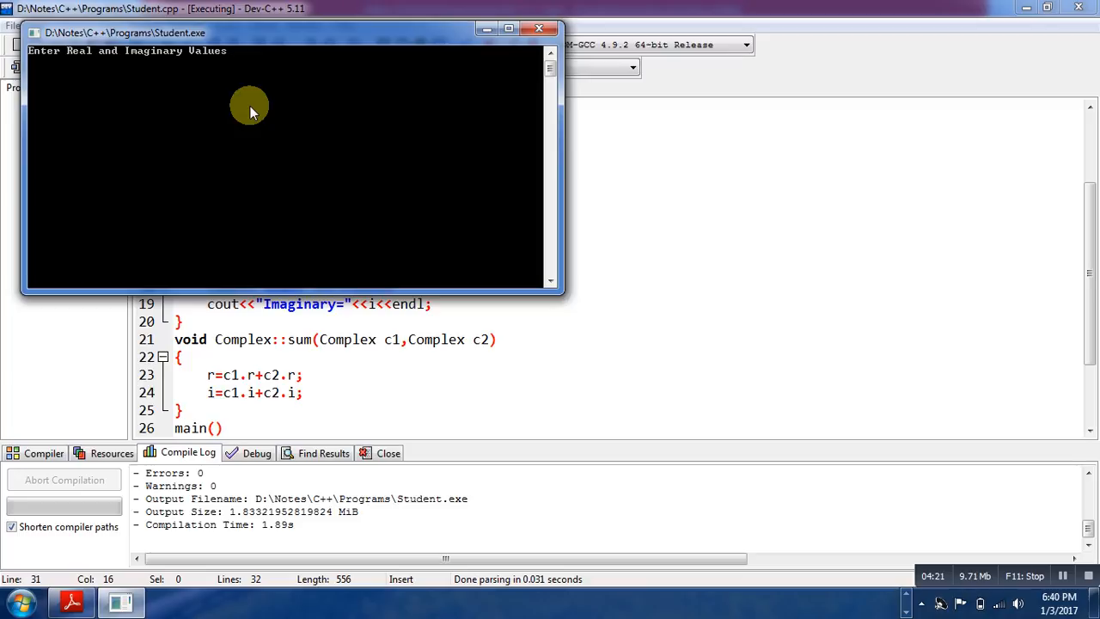
{"action": "type", "text": "2"}
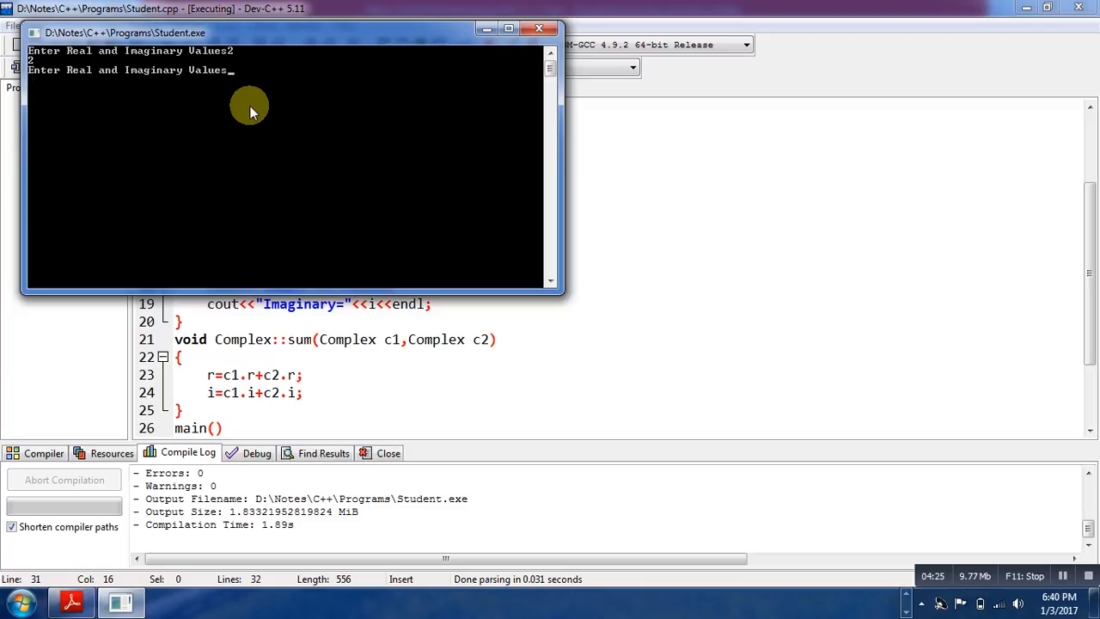
{"action": "type", "text": "4"}
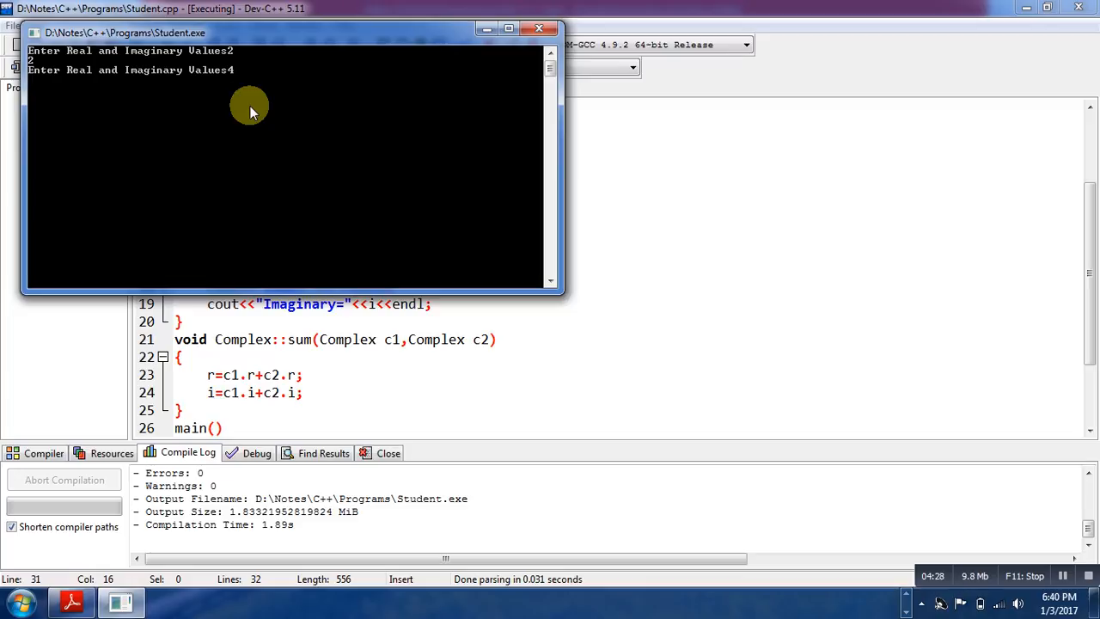
{"action": "type", "text": "4"}
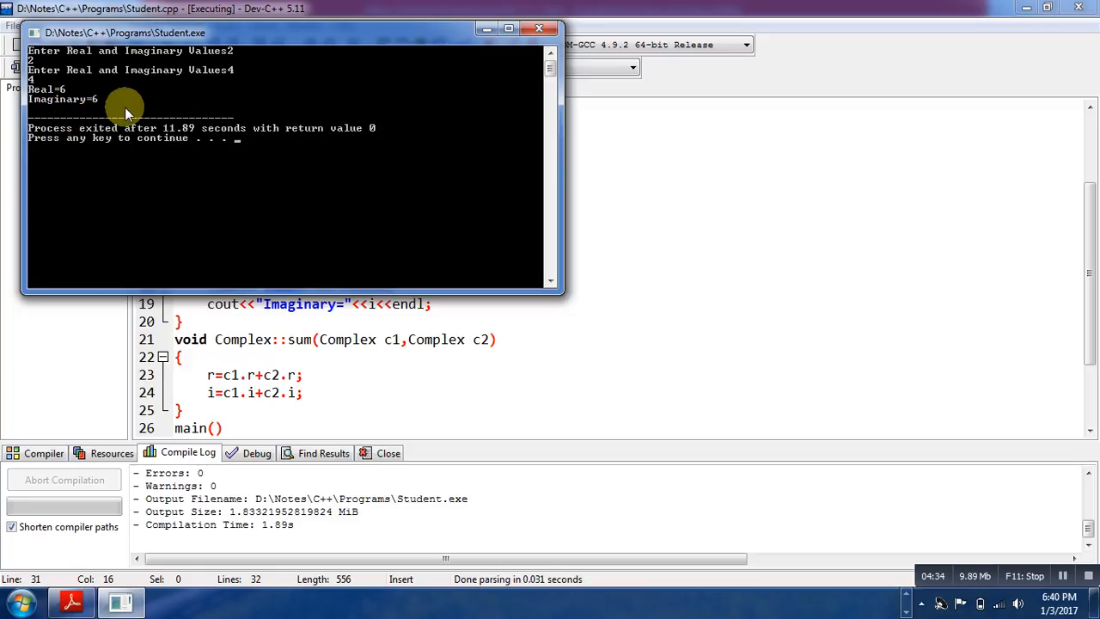
{"action": "mouse_move", "coordinate": [220, 127]}
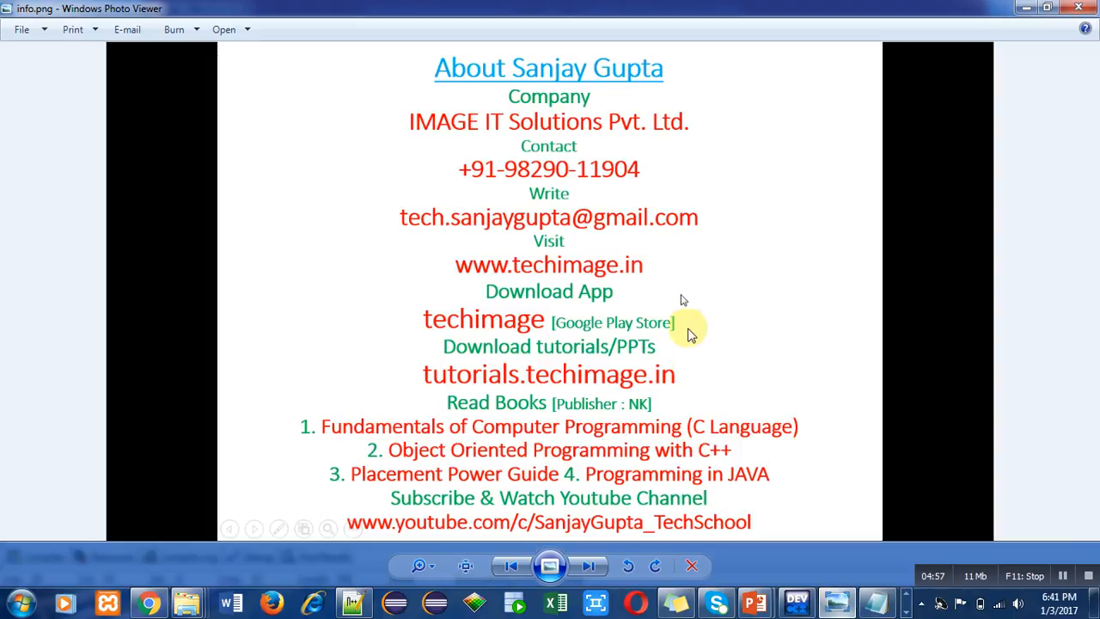
{"action": "mouse_move", "coordinate": [781, 370]}
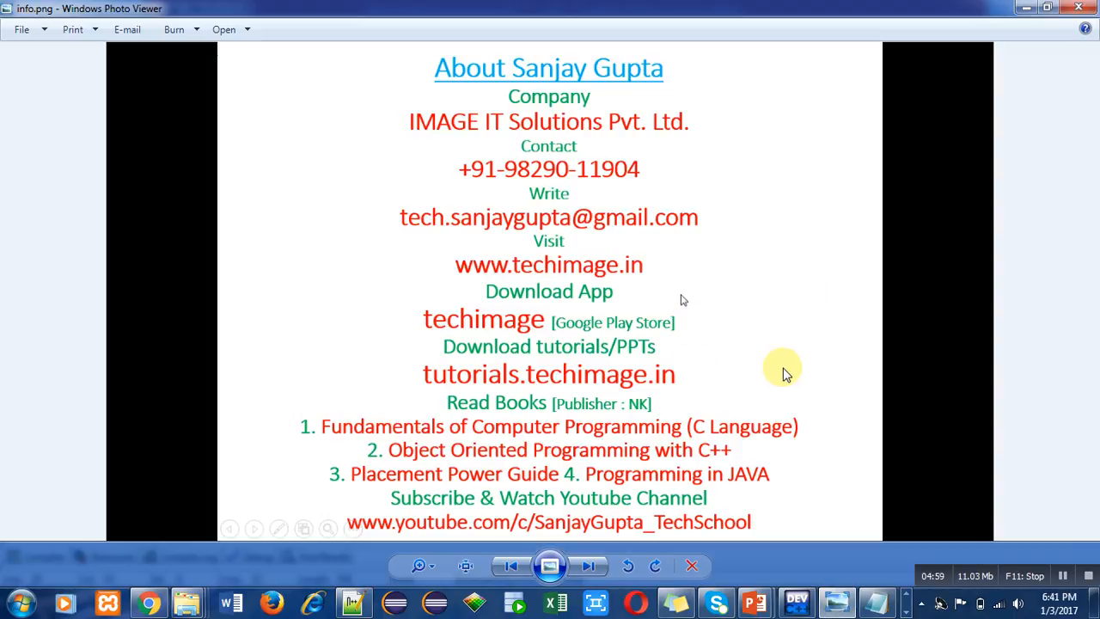